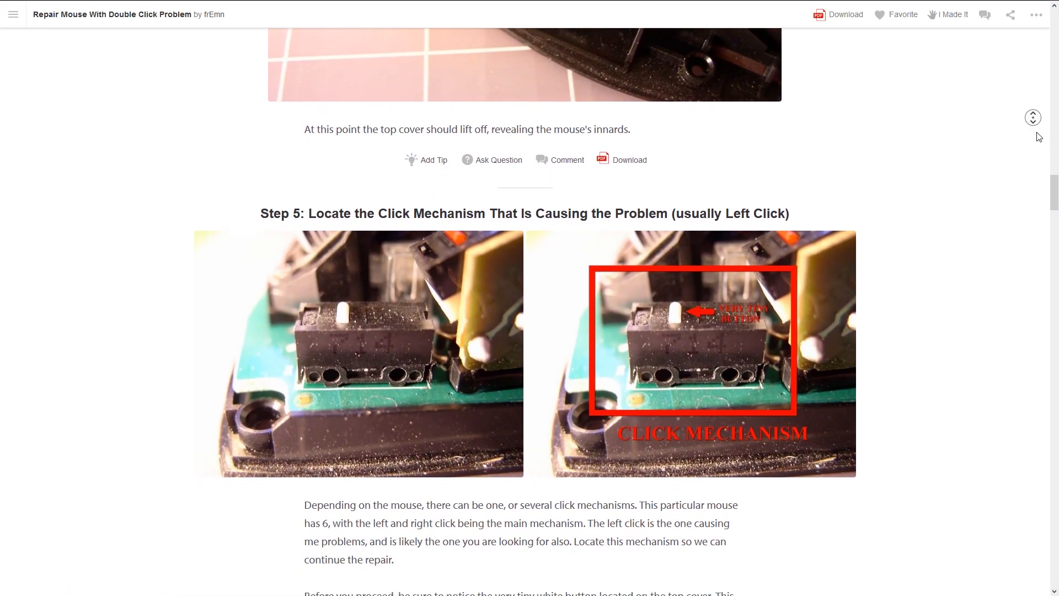
{"action": "scroll", "scroll_direction": "down", "scroll_amount": 3}
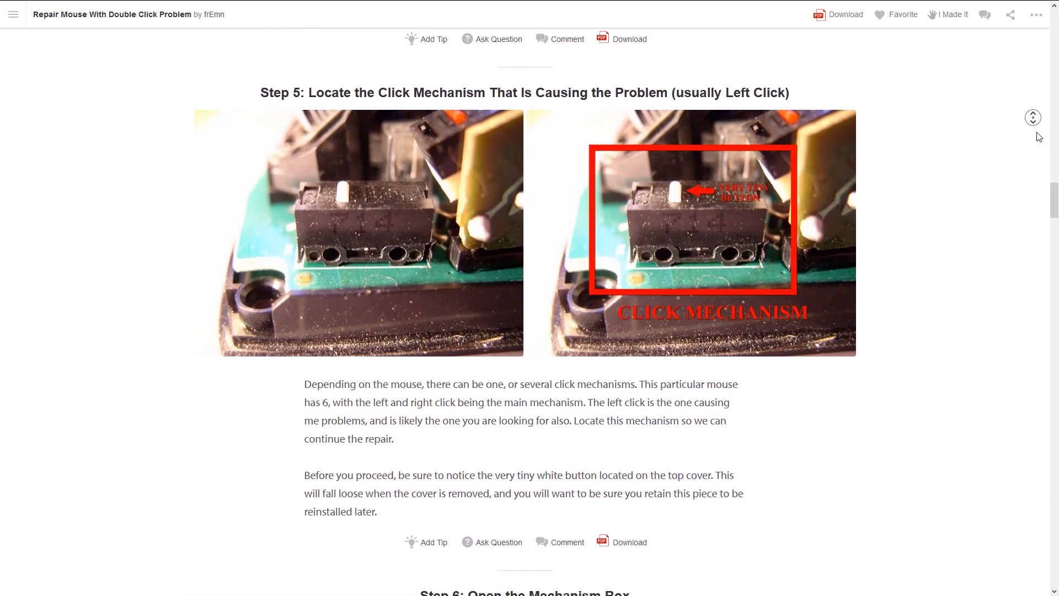
{"action": "scroll", "scroll_direction": "down", "scroll_amount": 3}
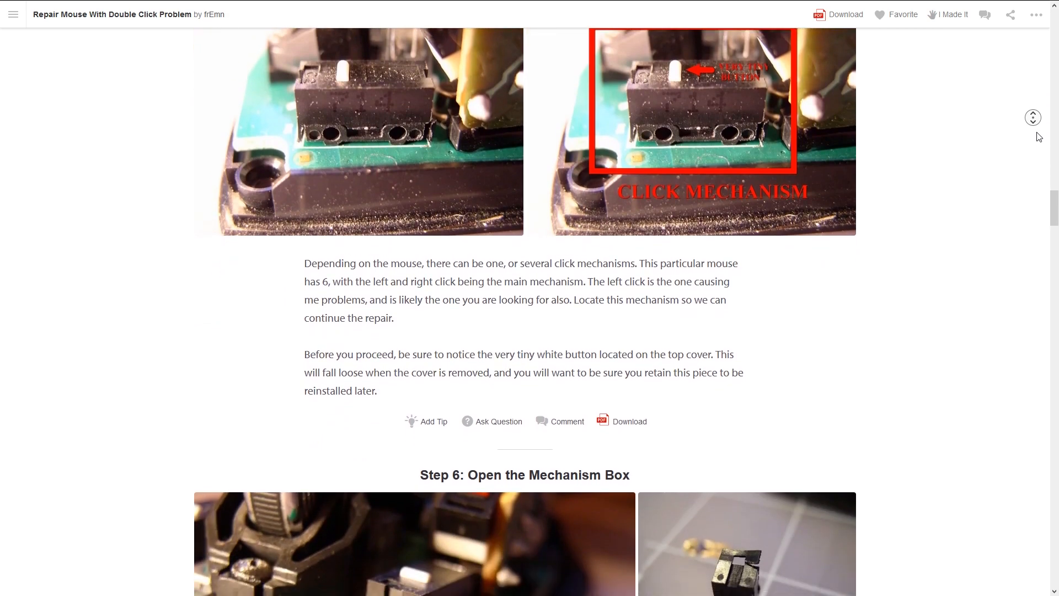
{"action": "scroll", "scroll_direction": "down", "scroll_amount": 3}
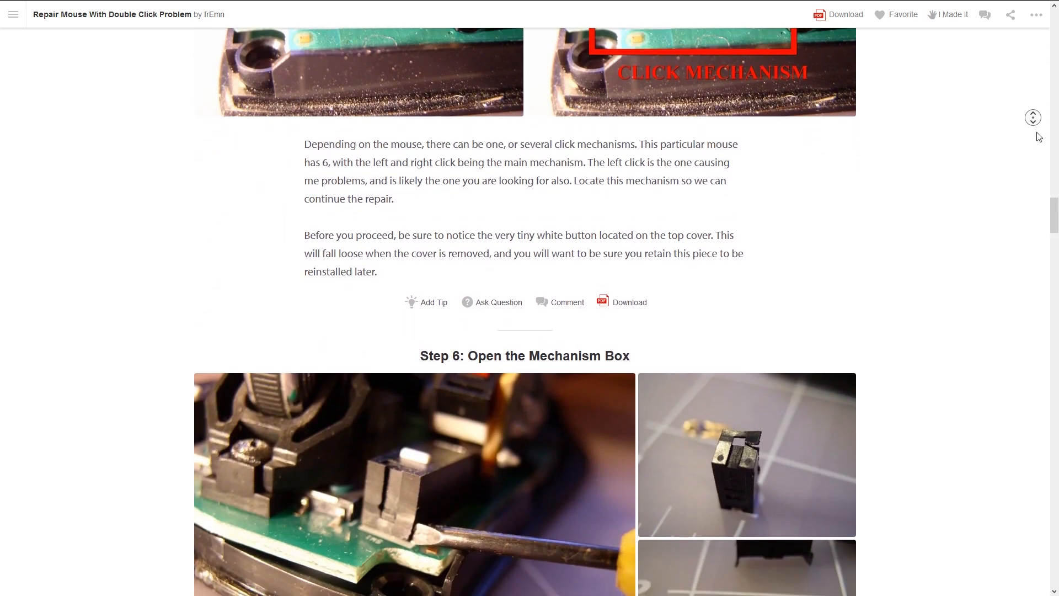
{"action": "scroll", "scroll_direction": "down", "scroll_amount": 3}
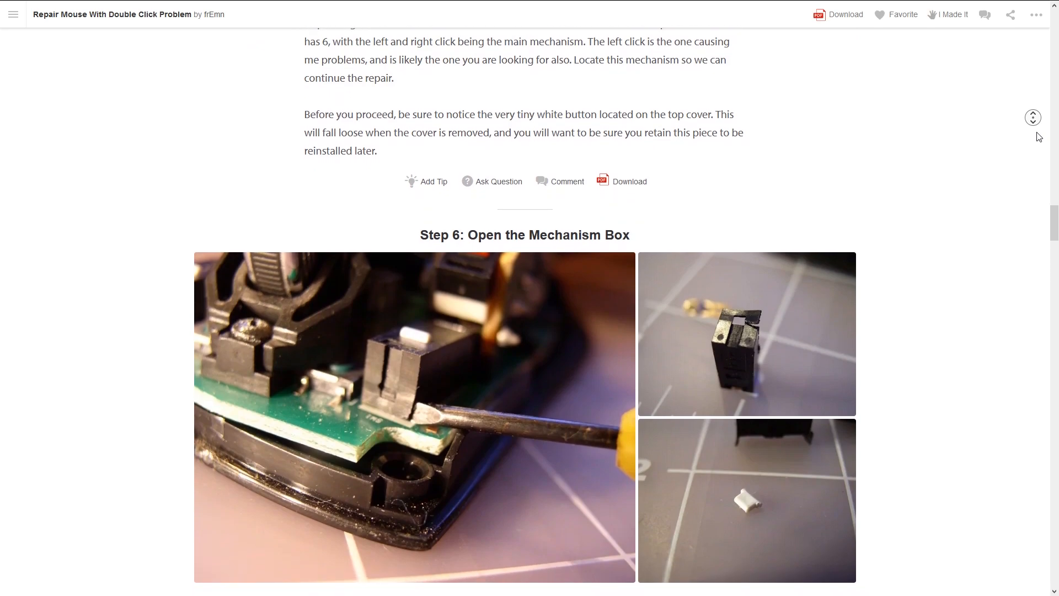
{"action": "scroll", "scroll_direction": "down", "scroll_amount": 3}
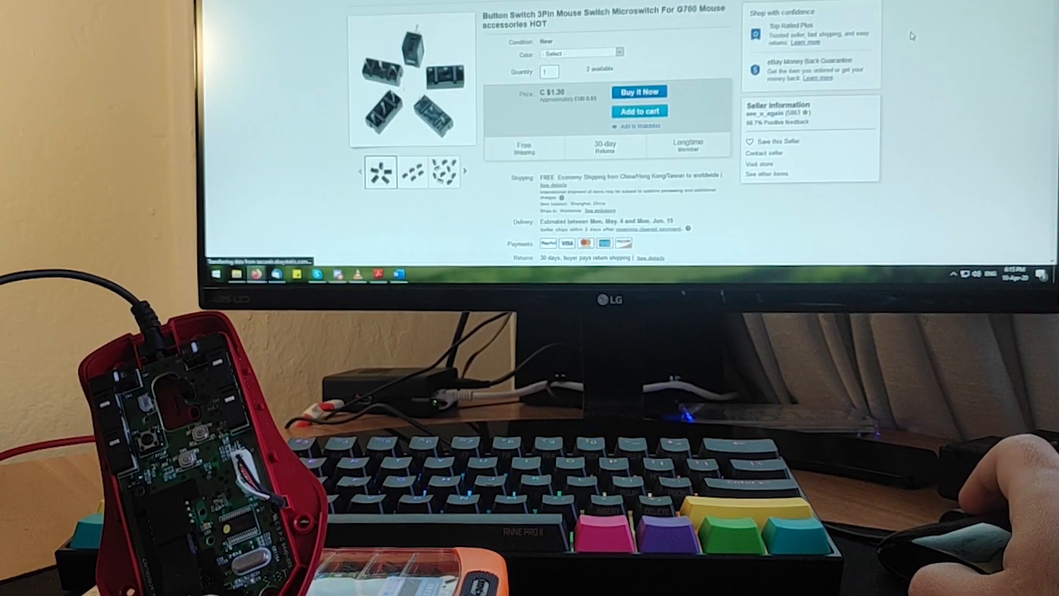
{"action": "mouse_move", "coordinate": [411, 83]}
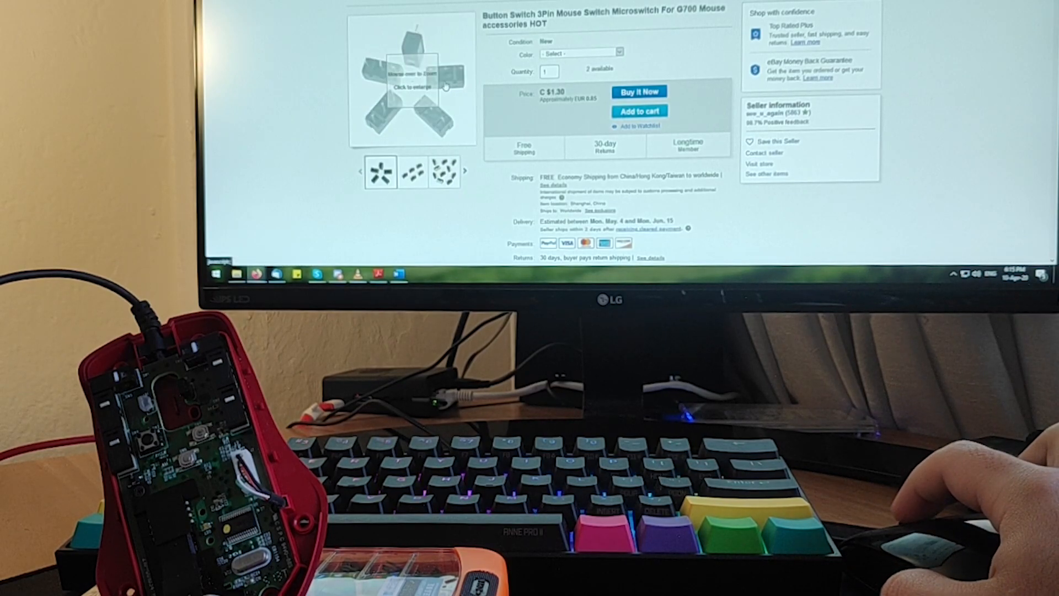